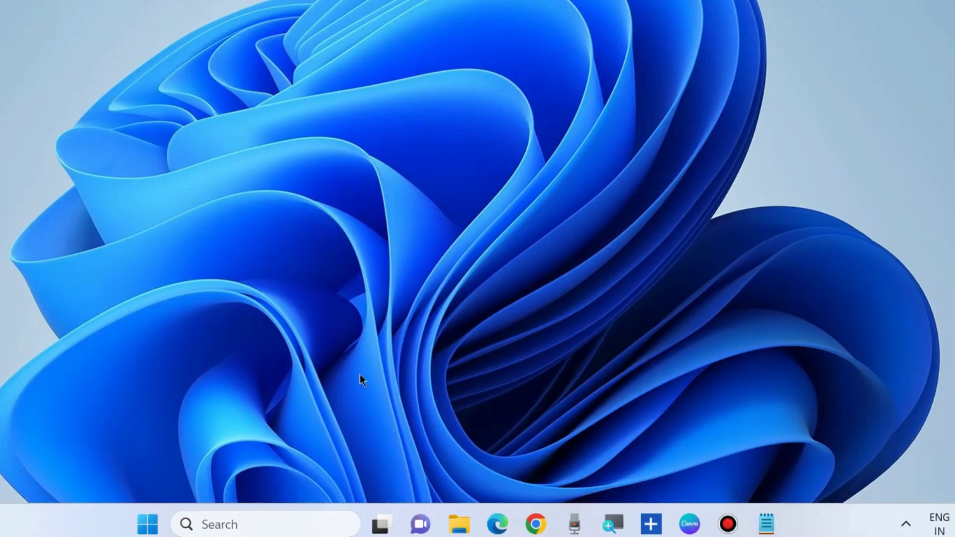
{"action": "mouse_move", "coordinate": [406, 350]}
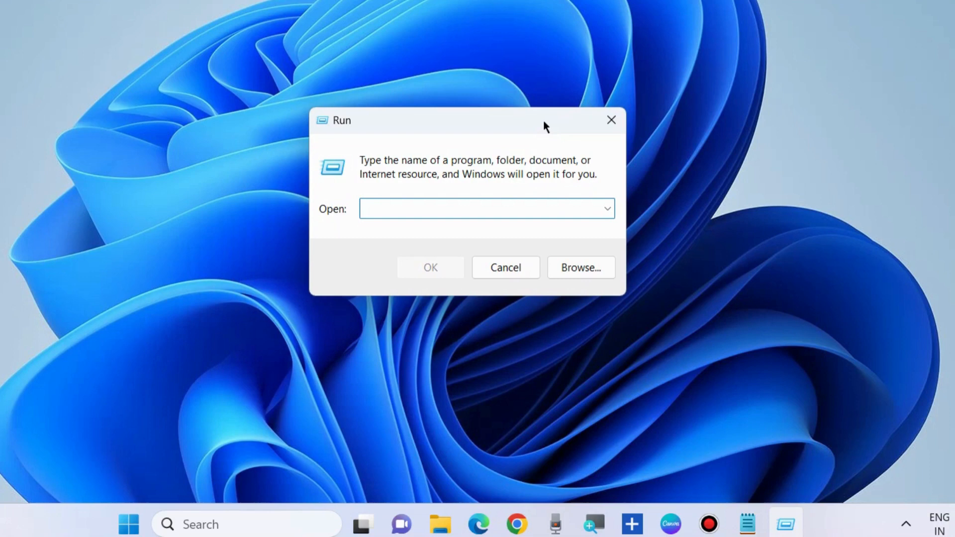
Run wsreset.exe from the Run dialog, then close the Microsoft Store window
{"action": "type", "text": "wsreset"}
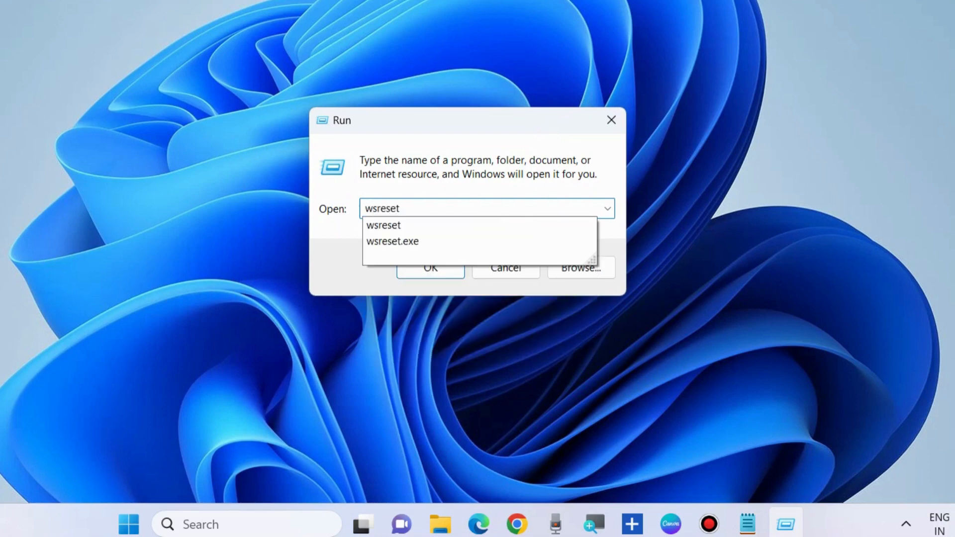
{"action": "left_click", "coordinate": [393, 241]}
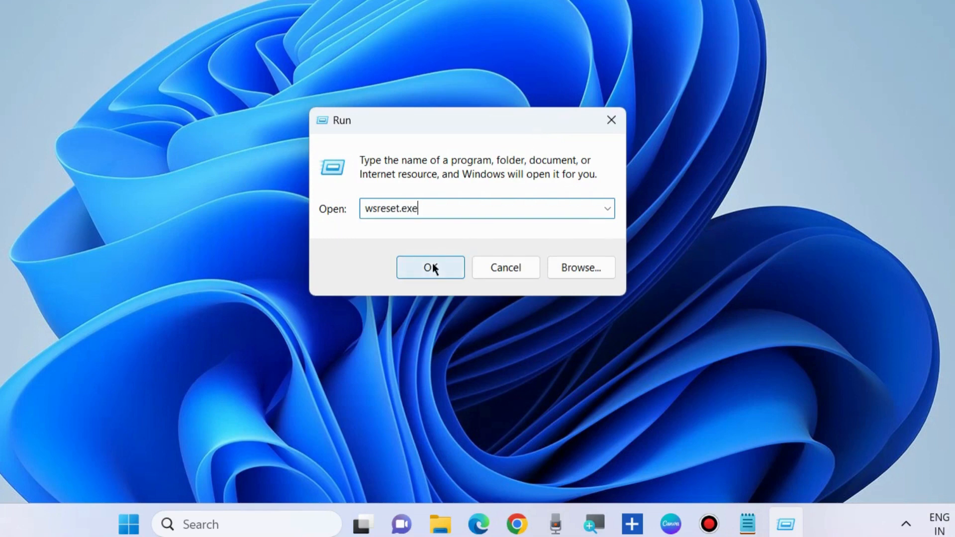
{"action": "left_click", "coordinate": [429, 267]}
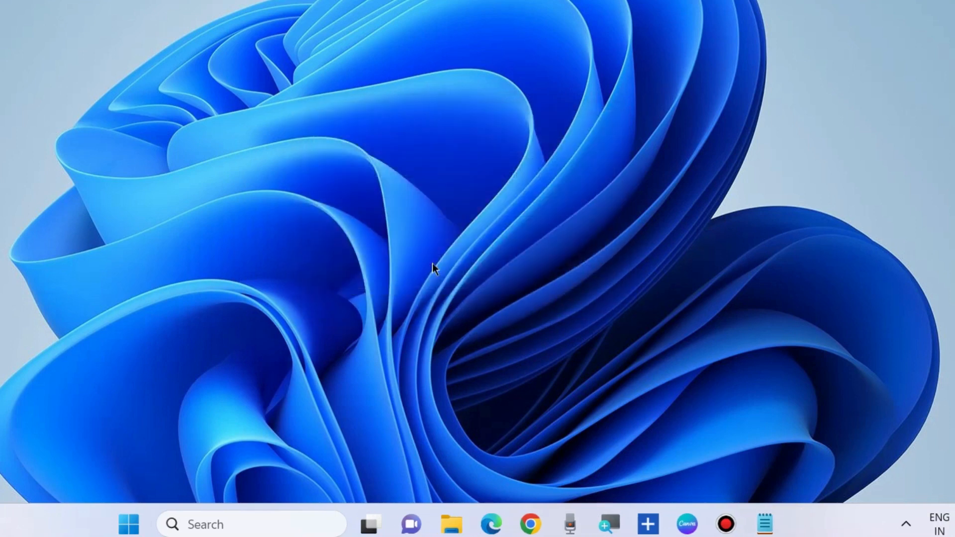
{"action": "left_click", "coordinate": [785, 524]}
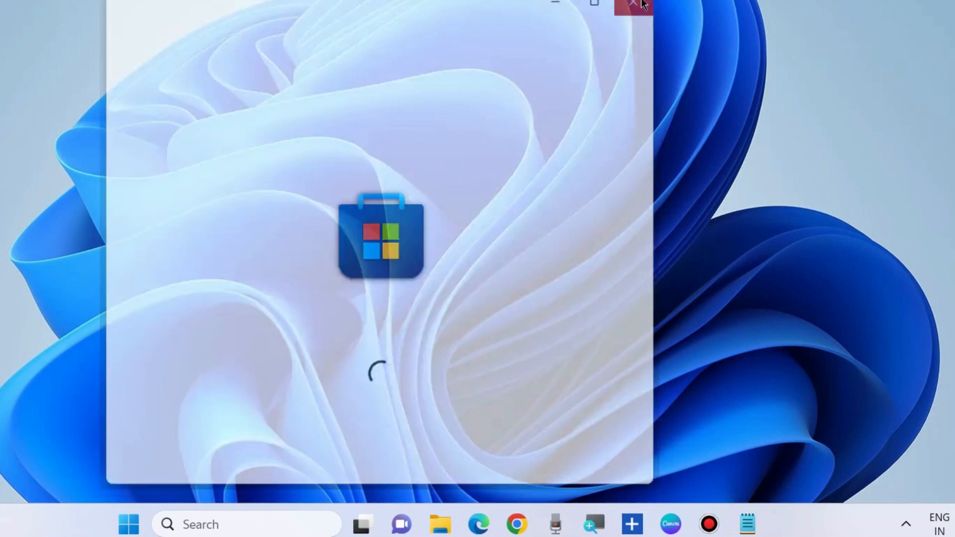
{"action": "left_click", "coordinate": [633, 5]}
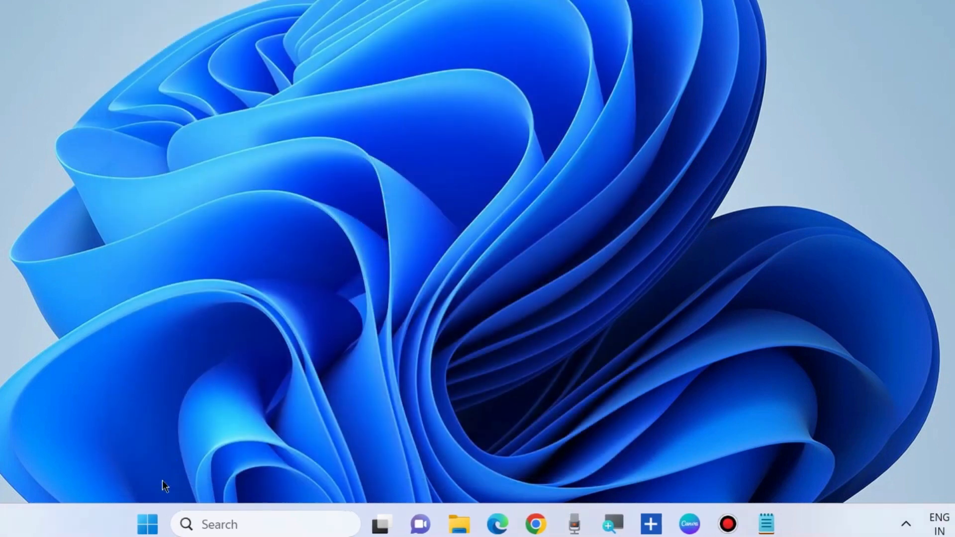
Open Settings from the Start context menu, go to Storage, and expand Advanced storage settings
{"action": "right_click", "coordinate": [147, 523]}
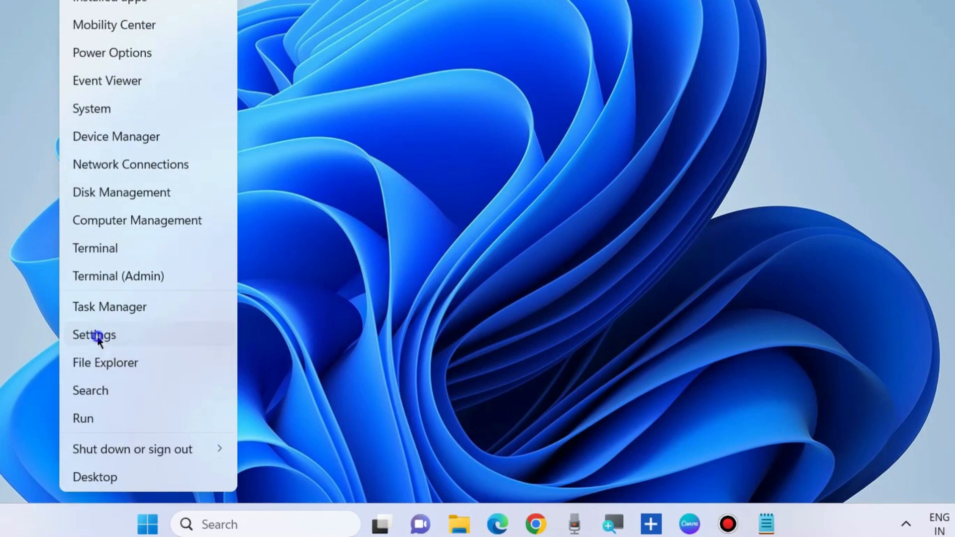
{"action": "left_click", "coordinate": [94, 334]}
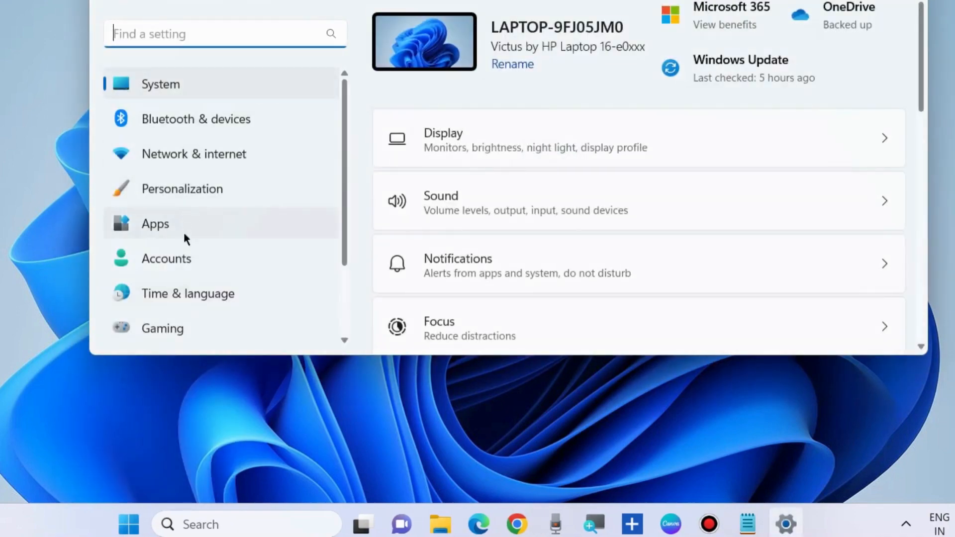
{"action": "scroll", "scroll_direction": "down", "scroll_amount": 3}
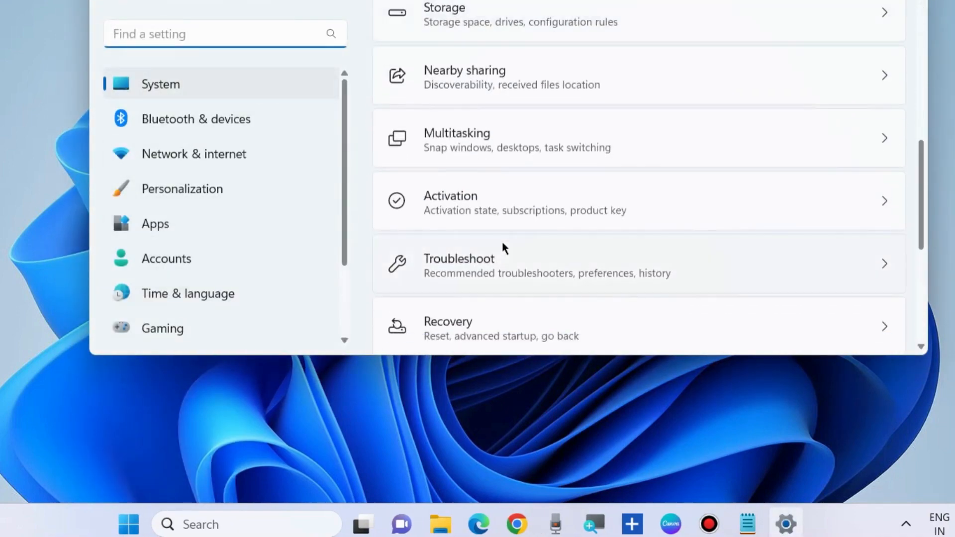
{"action": "scroll", "scroll_direction": "up", "scroll_amount": 3}
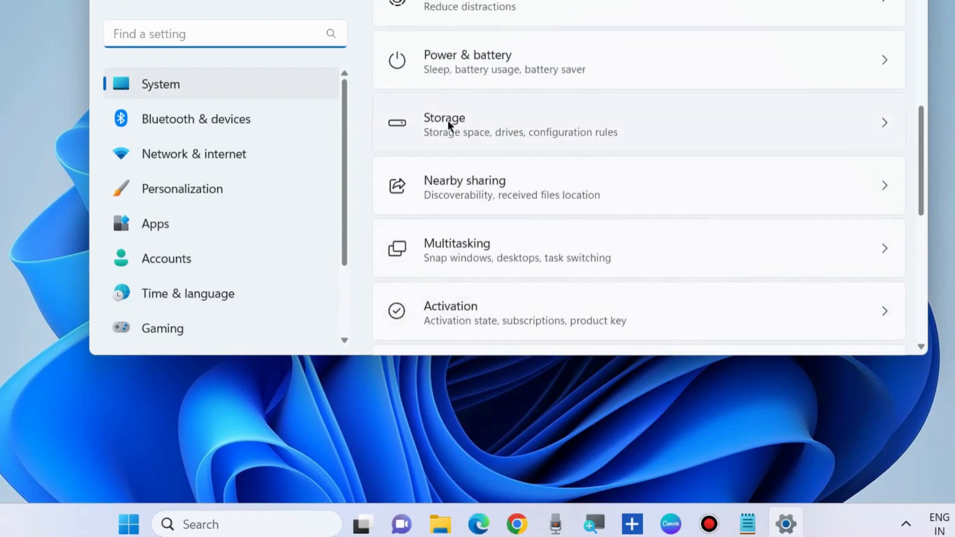
{"action": "left_click", "coordinate": [444, 124]}
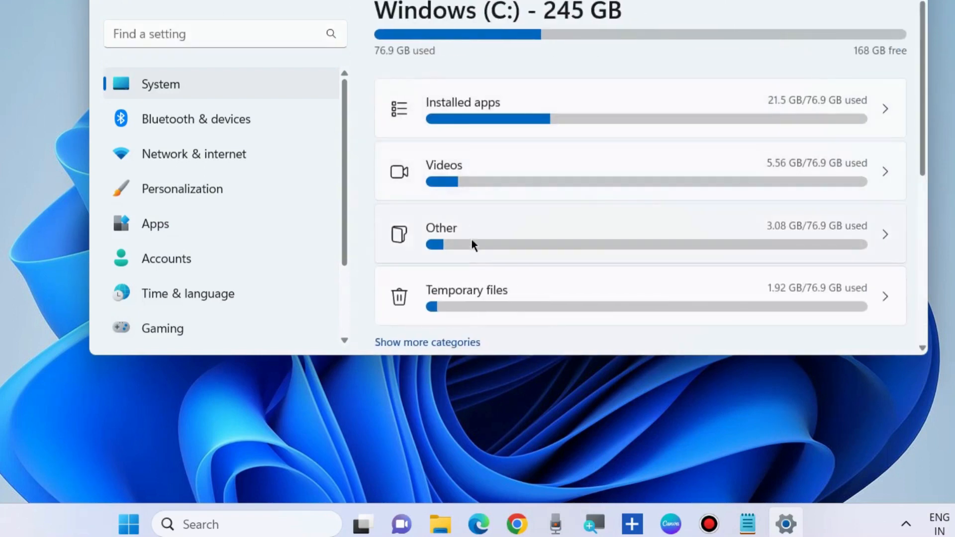
{"action": "scroll", "scroll_direction": "down", "scroll_amount": 3}
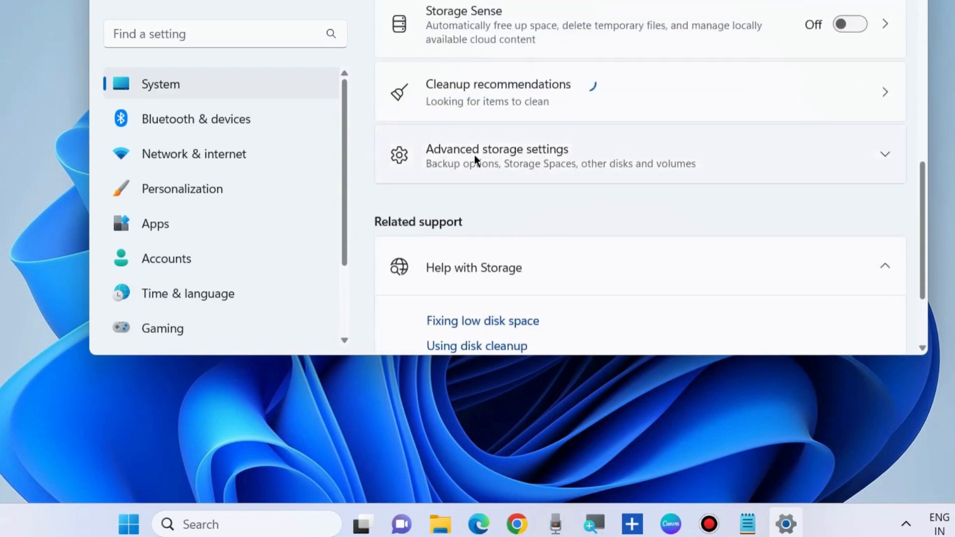
{"action": "left_click", "coordinate": [496, 156]}
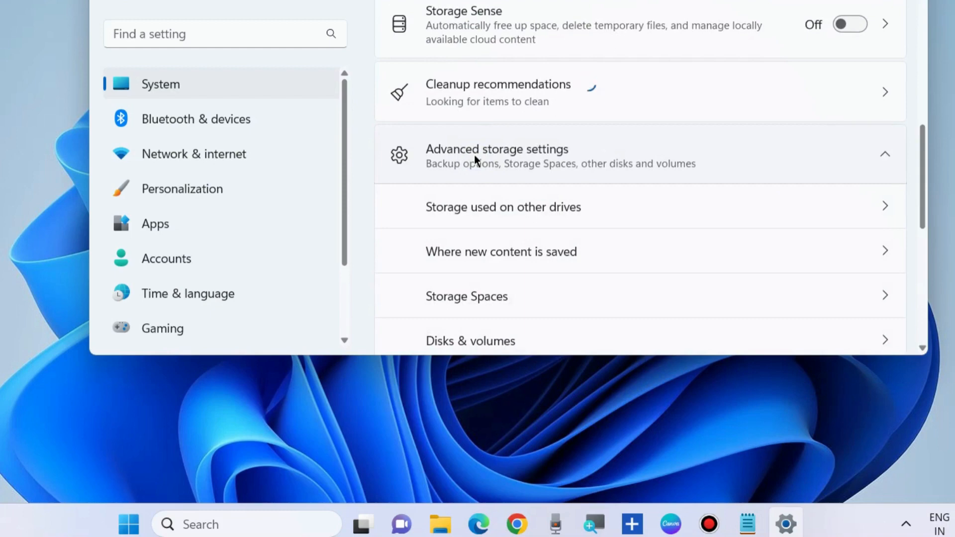
{"action": "mouse_move", "coordinate": [492, 221]}
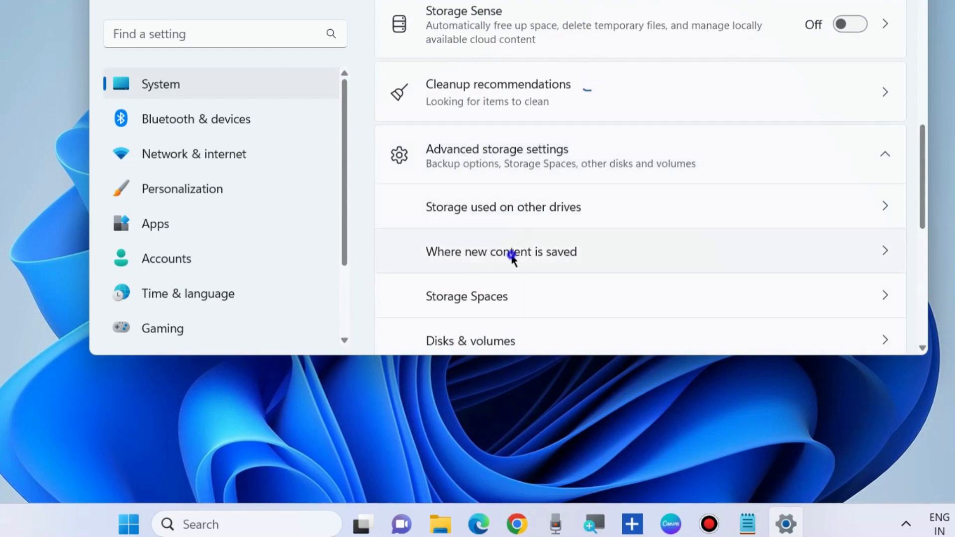
Set 'New apps will save to' to New Volume (D:) and apply it
{"action": "left_click", "coordinate": [502, 252]}
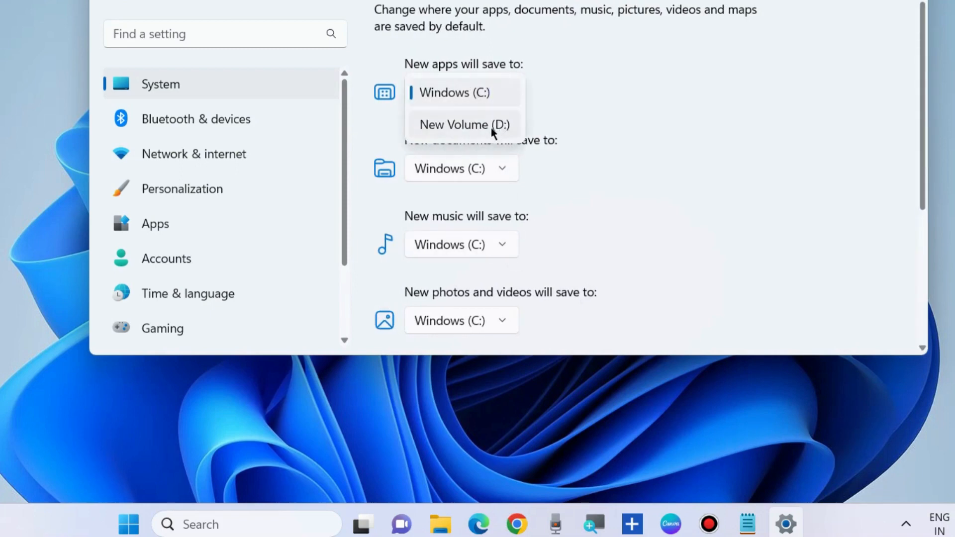
{"action": "left_click", "coordinate": [464, 125]}
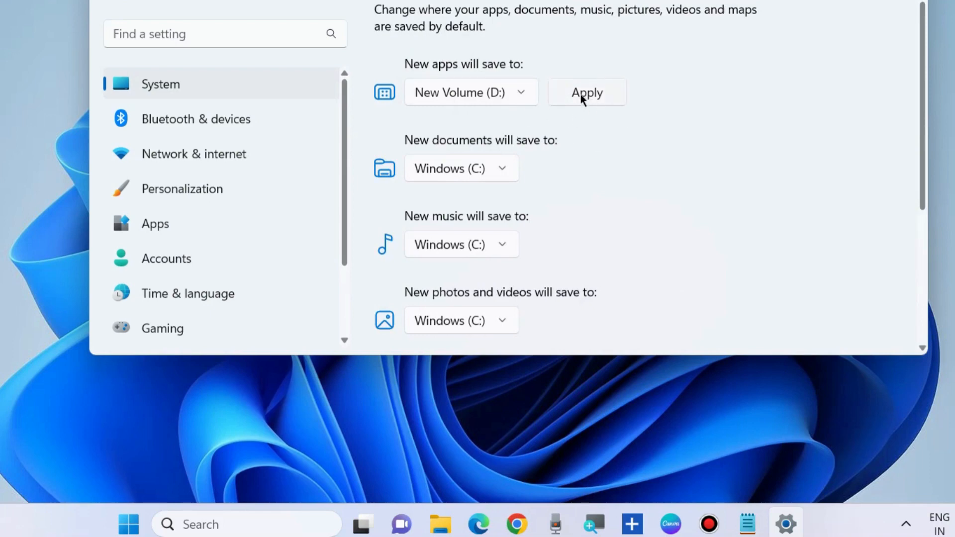
{"action": "left_click", "coordinate": [587, 92]}
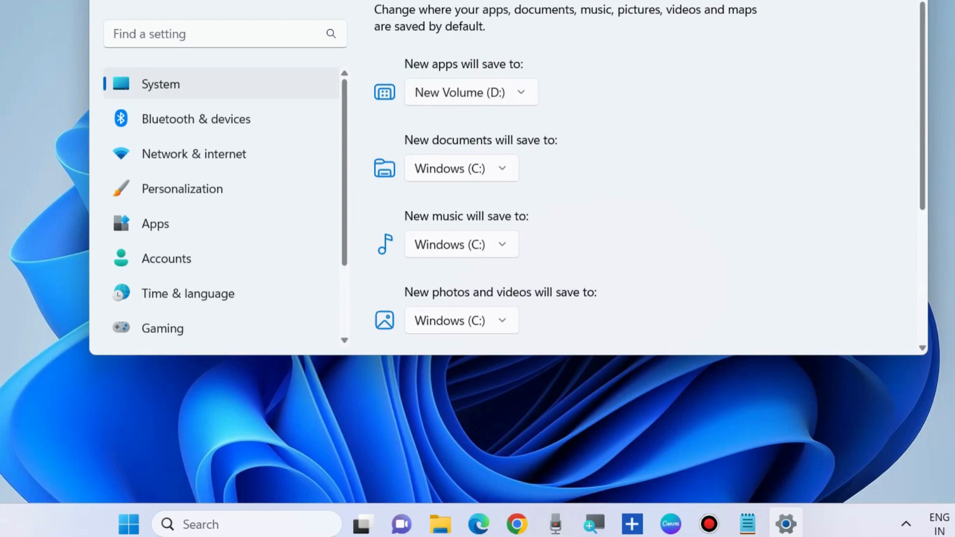
Open Apps > Installed apps and search for 'store'
{"action": "left_click", "coordinate": [161, 84]}
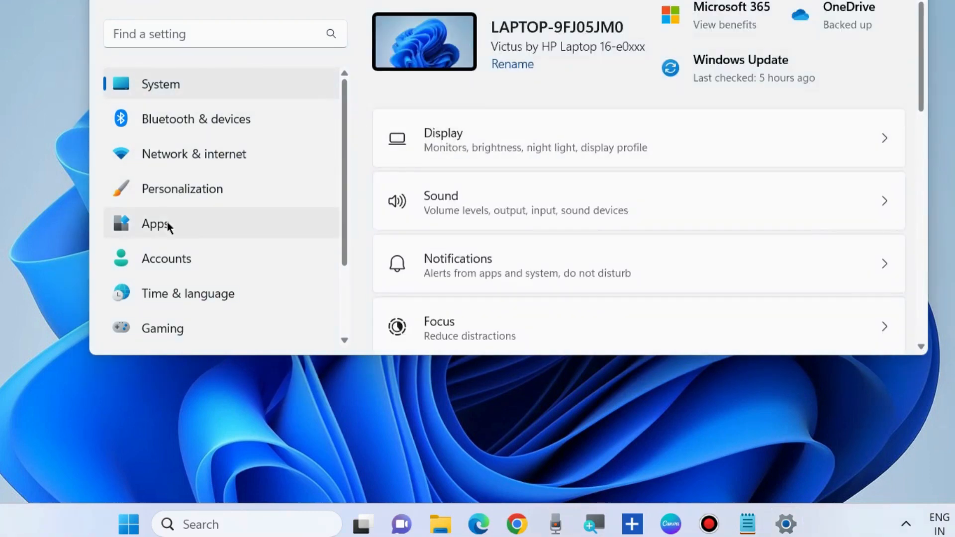
{"action": "left_click", "coordinate": [155, 224]}
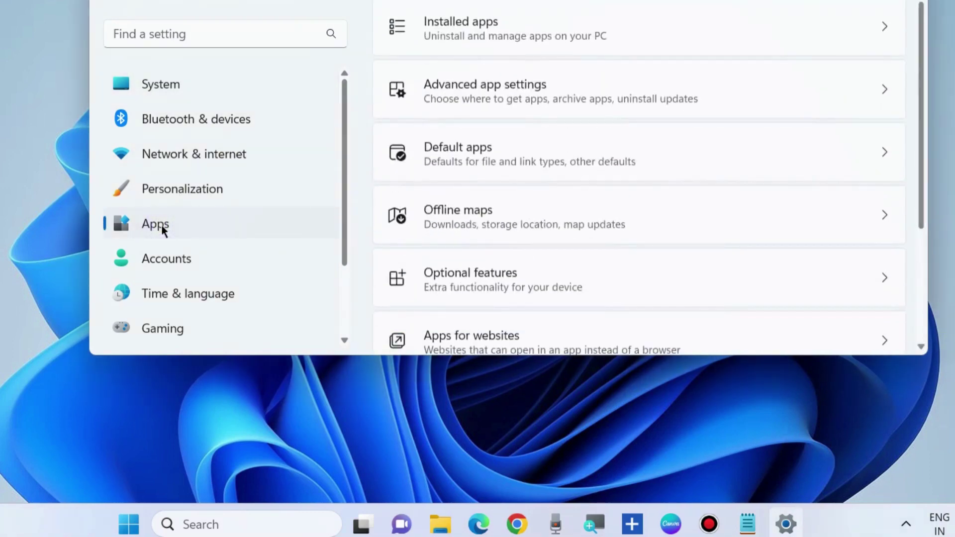
{"action": "scroll", "scroll_direction": "down", "scroll_amount": 3}
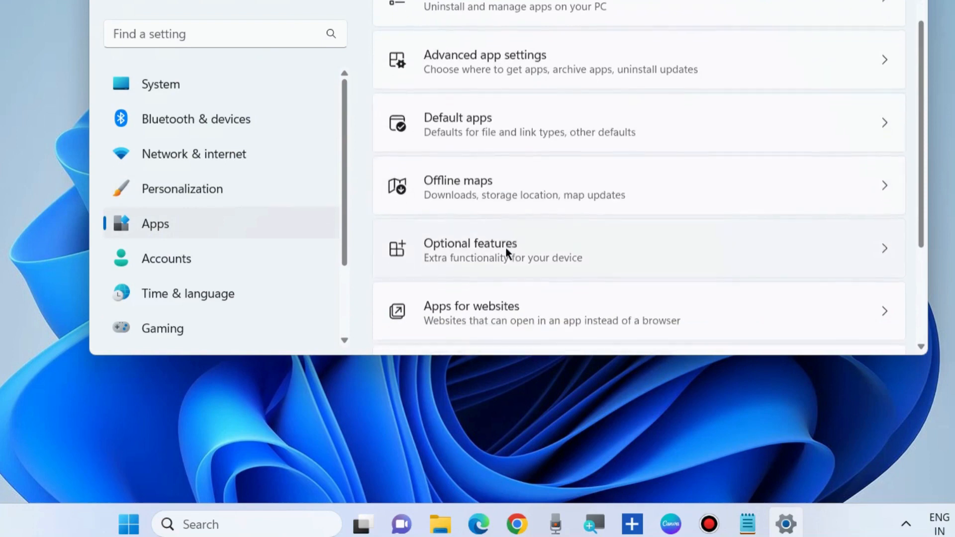
{"action": "scroll", "scroll_direction": "up", "scroll_amount": 3}
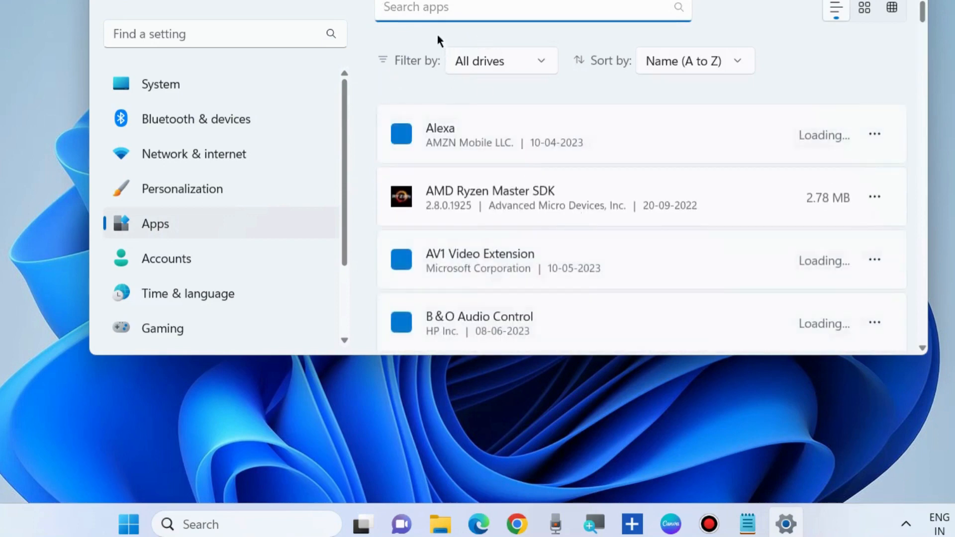
{"action": "type", "text": "store"}
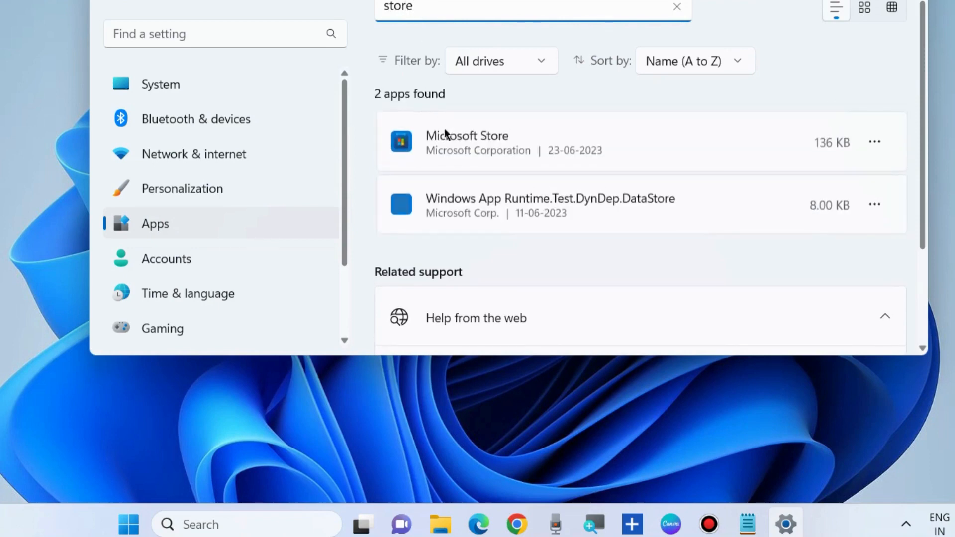
{"action": "mouse_move", "coordinate": [875, 141]}
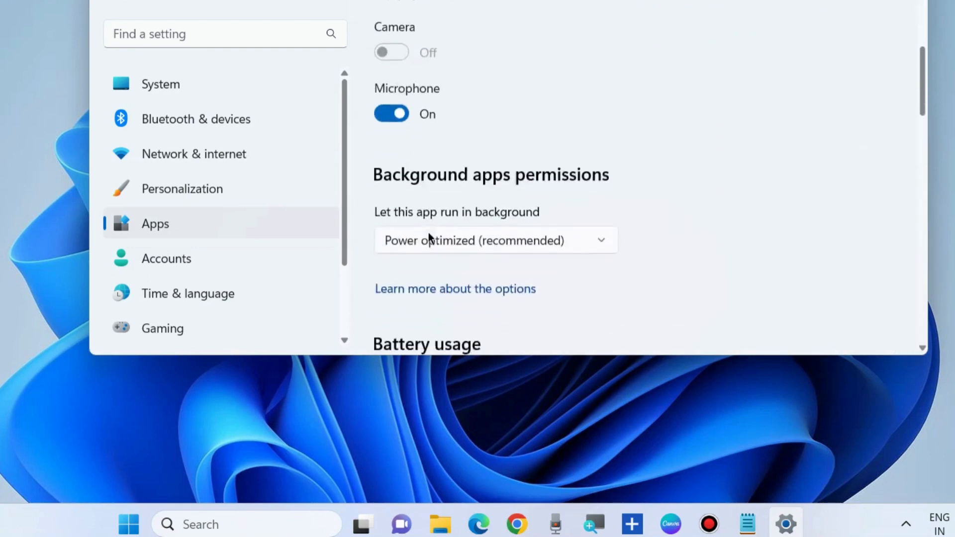
Scroll Microsoft Store's advanced options down to the Repair and Reset section
{"action": "scroll", "scroll_direction": "down", "scroll_amount": 3}
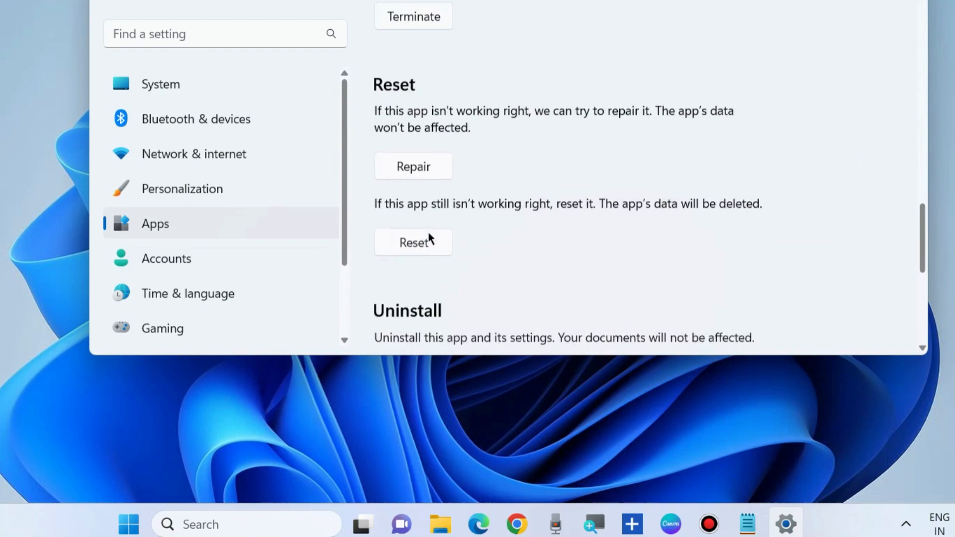
{"action": "scroll", "scroll_direction": "down", "scroll_amount": 3}
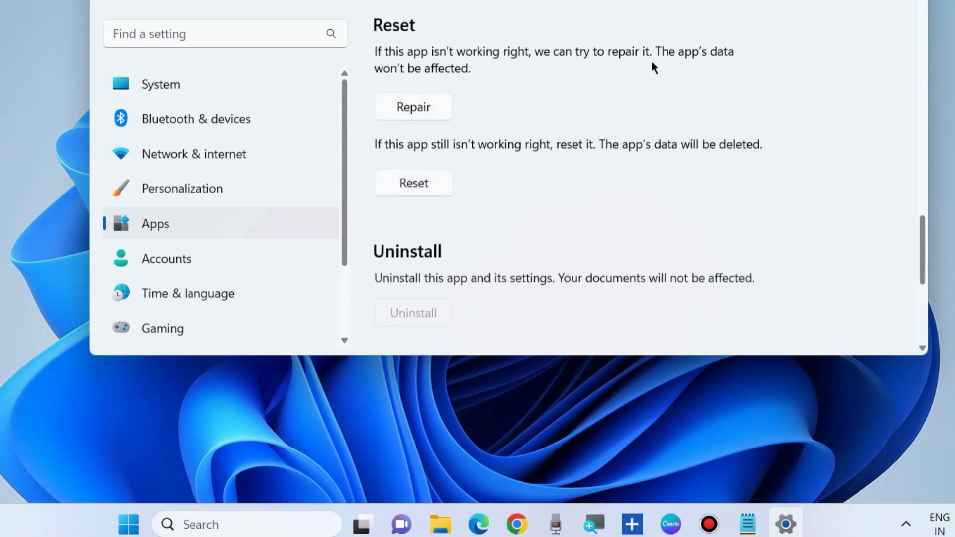
{"action": "mouse_move", "coordinate": [422, 111]}
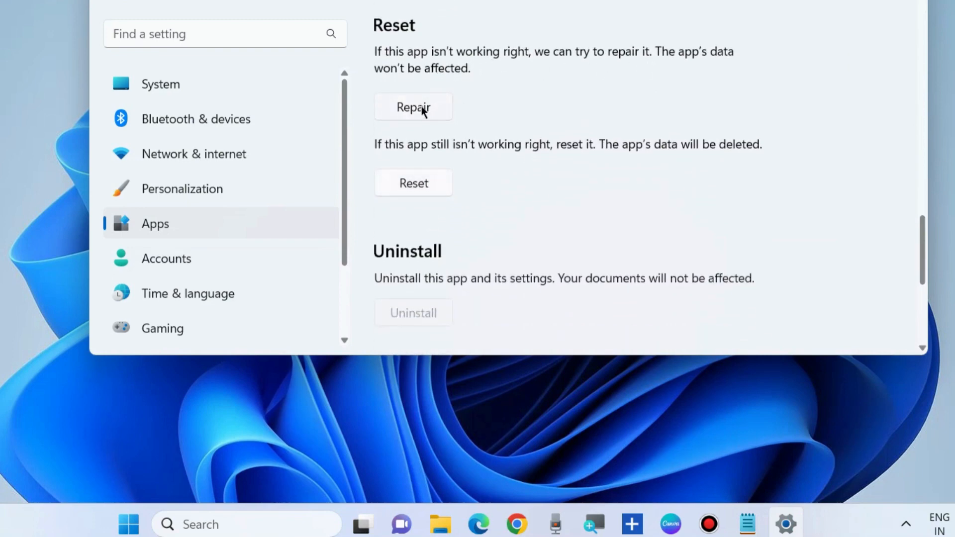
{"action": "mouse_move", "coordinate": [462, 157]}
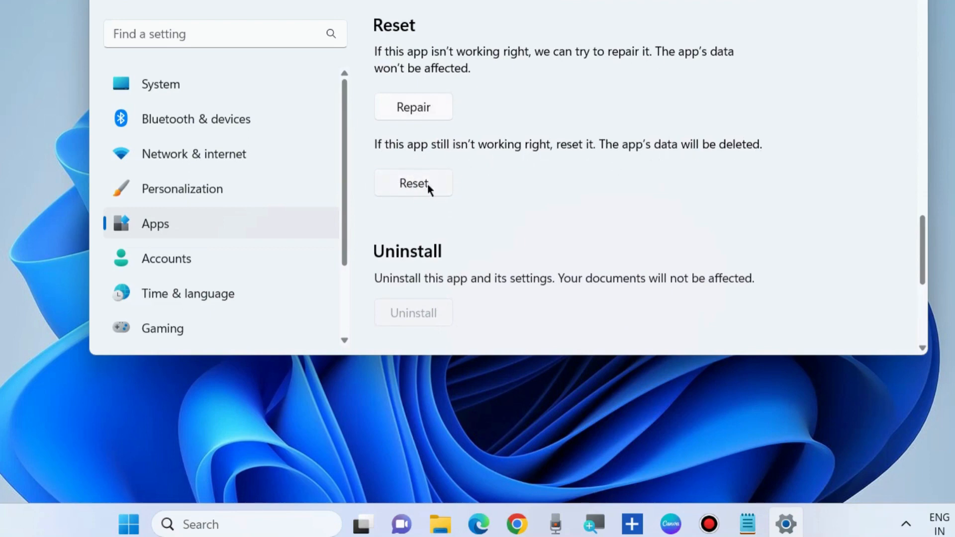
{"action": "mouse_move", "coordinate": [448, 191]}
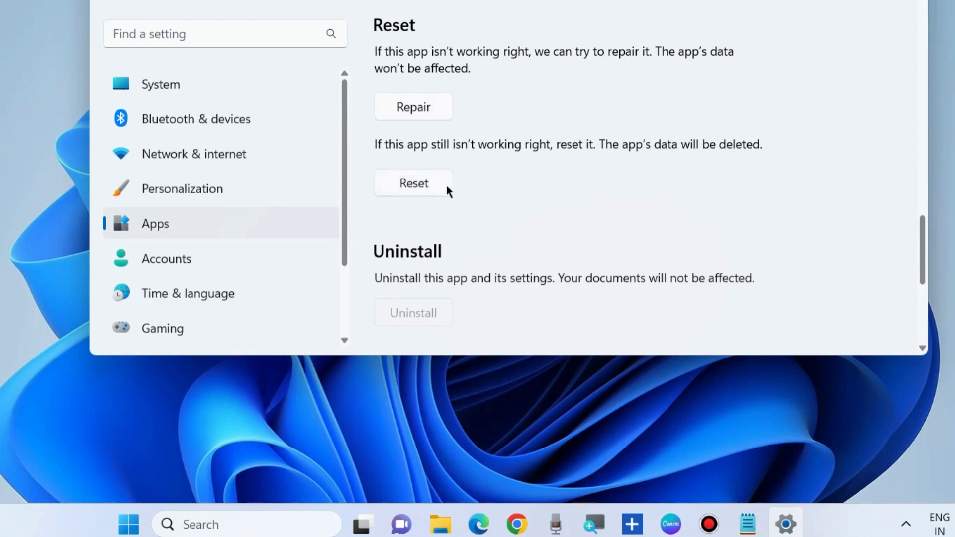